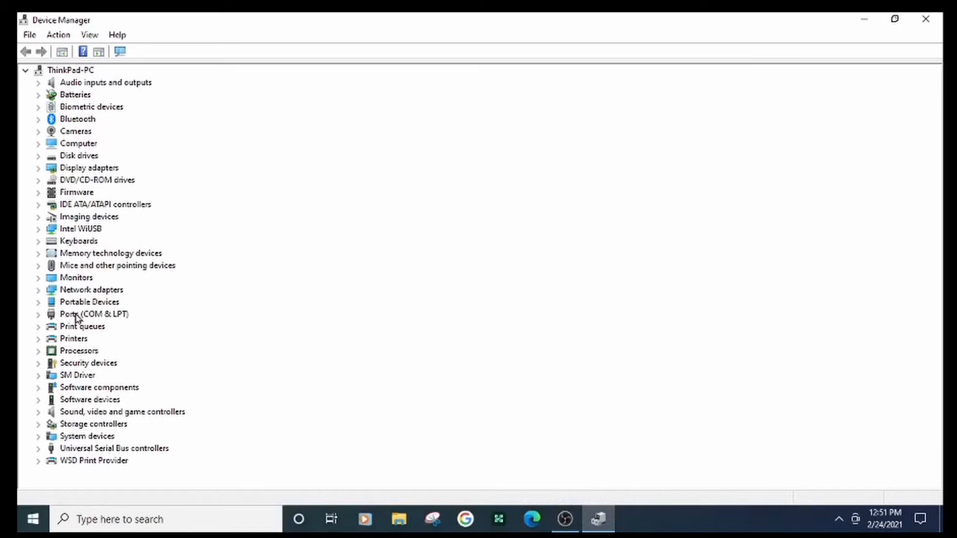
Show the Prolific USB-to-Serial Comm Port (COM2) properties at its Port Settings page.
click(38, 314)
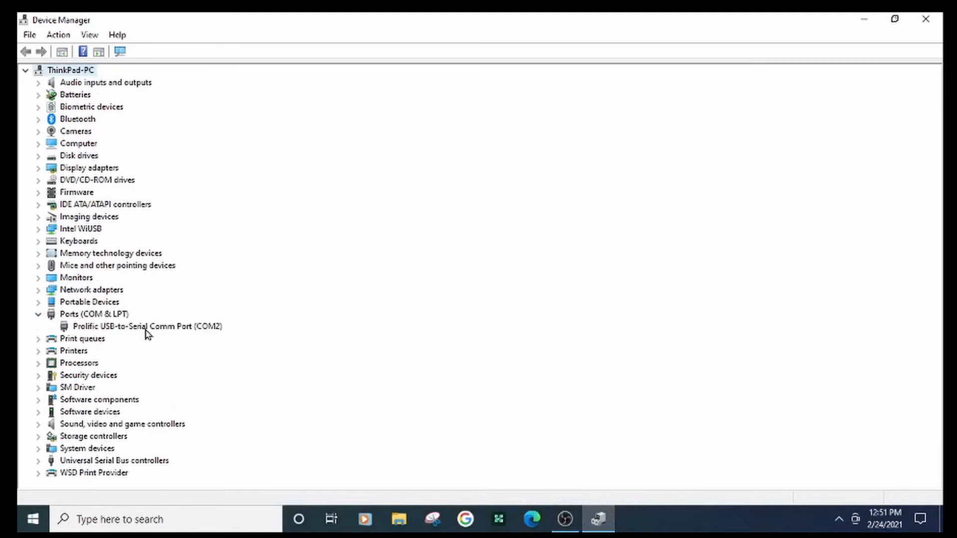
click(146, 325)
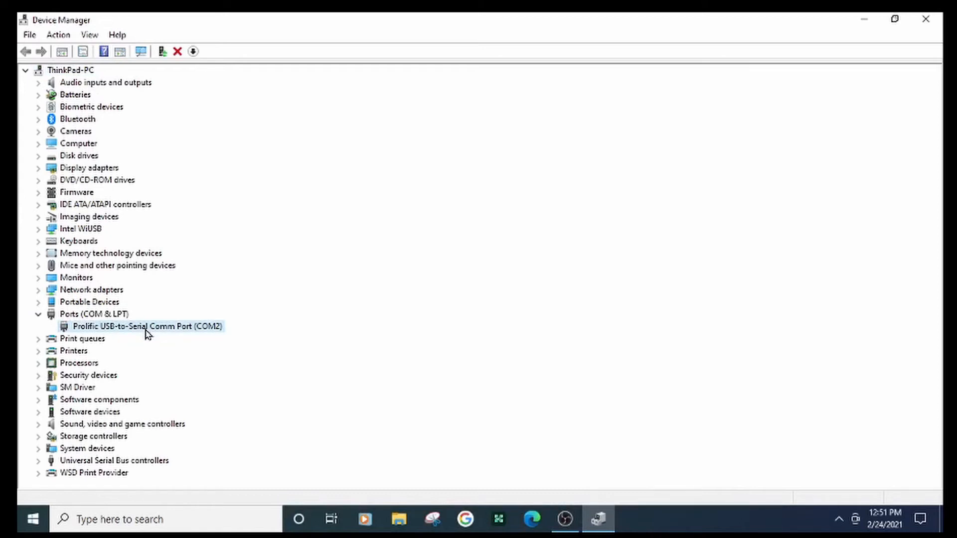
double_click(146, 326)
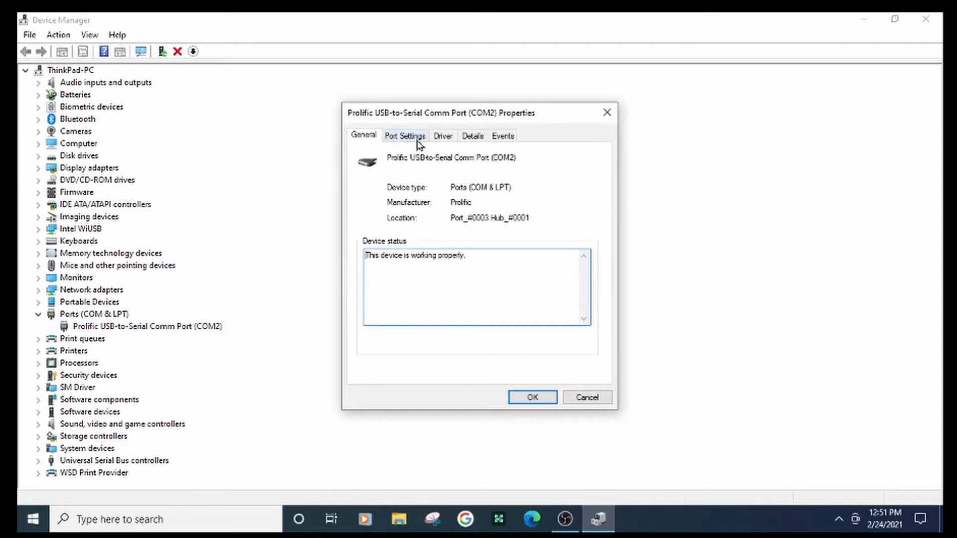
click(404, 136)
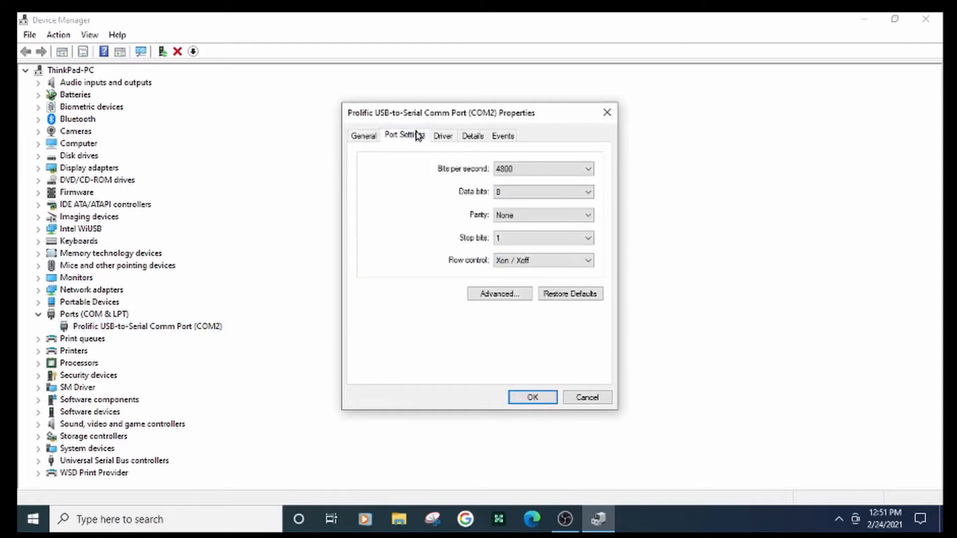
mouse_move(498, 293)
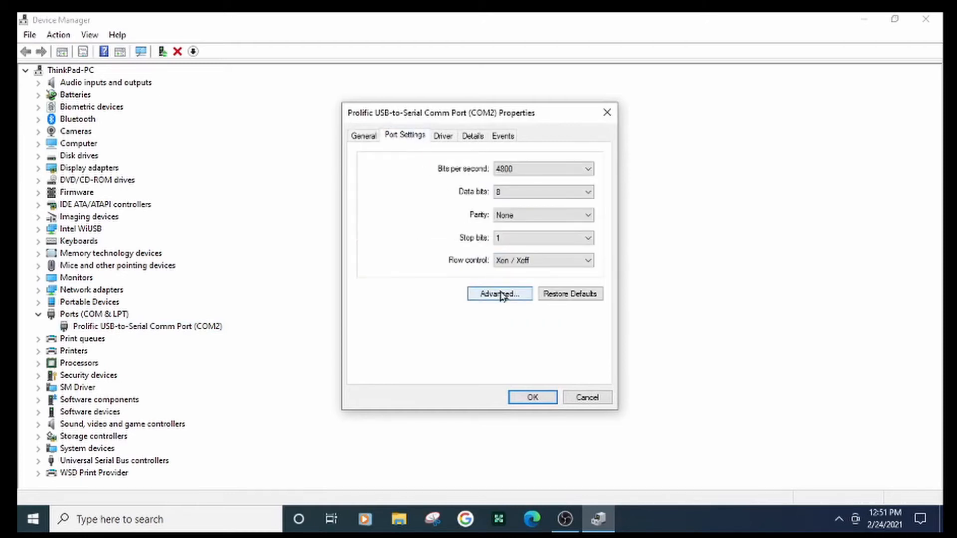
Renumber the Prolific port from COM2 to COM3 via Advanced settings and apply it.
click(499, 293)
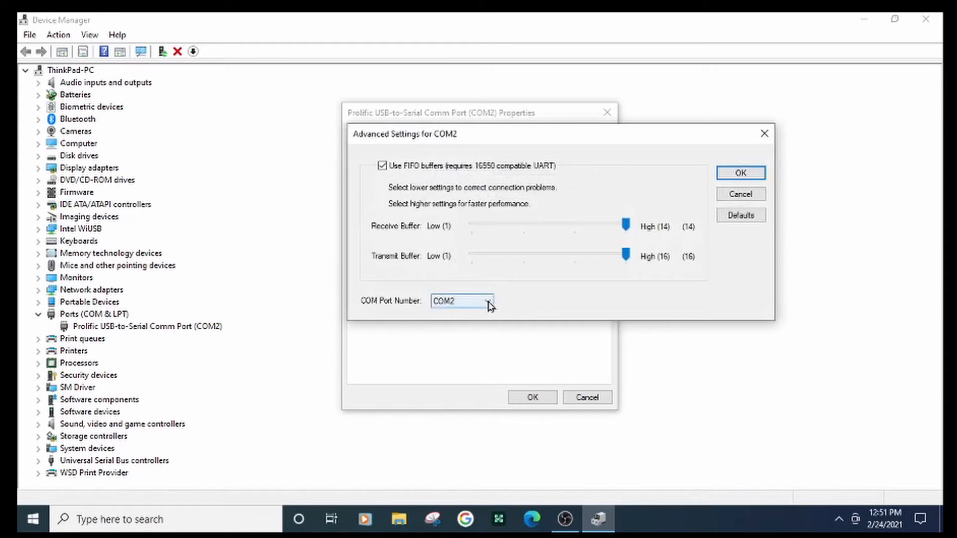
click(491, 301)
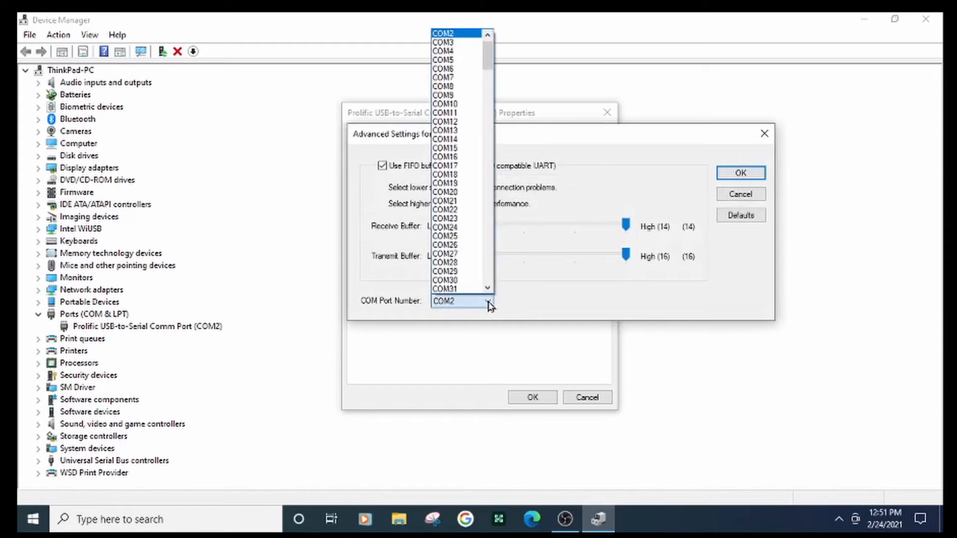
mouse_move(457, 236)
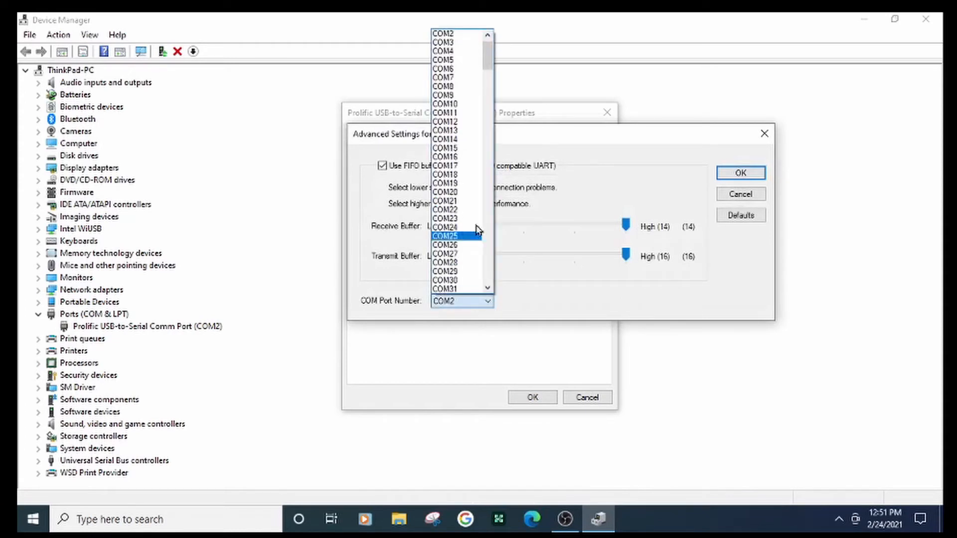
click(442, 41)
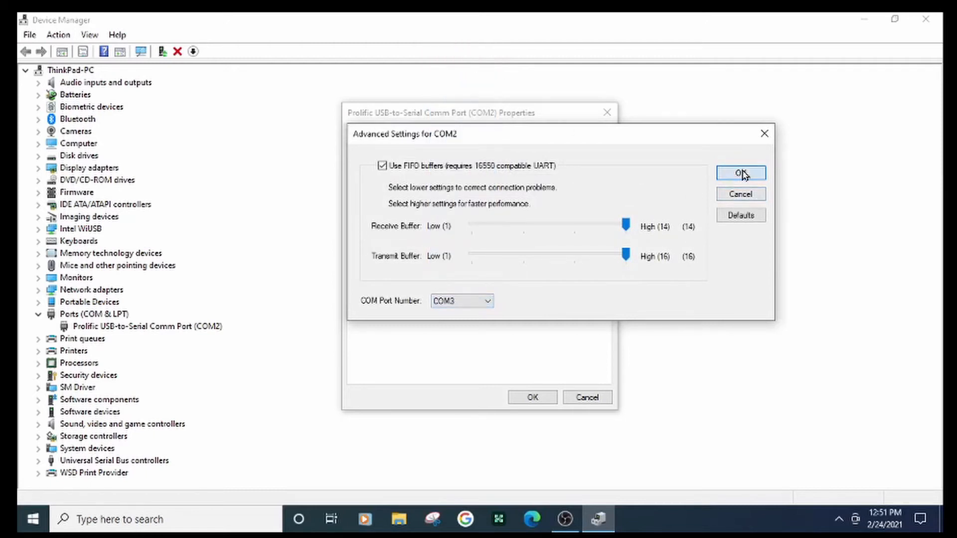
click(740, 172)
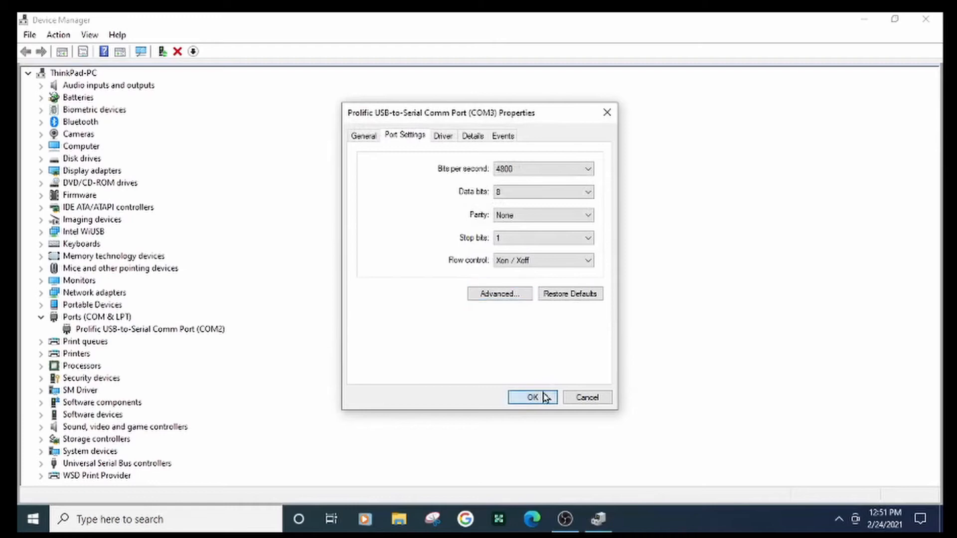
click(531, 397)
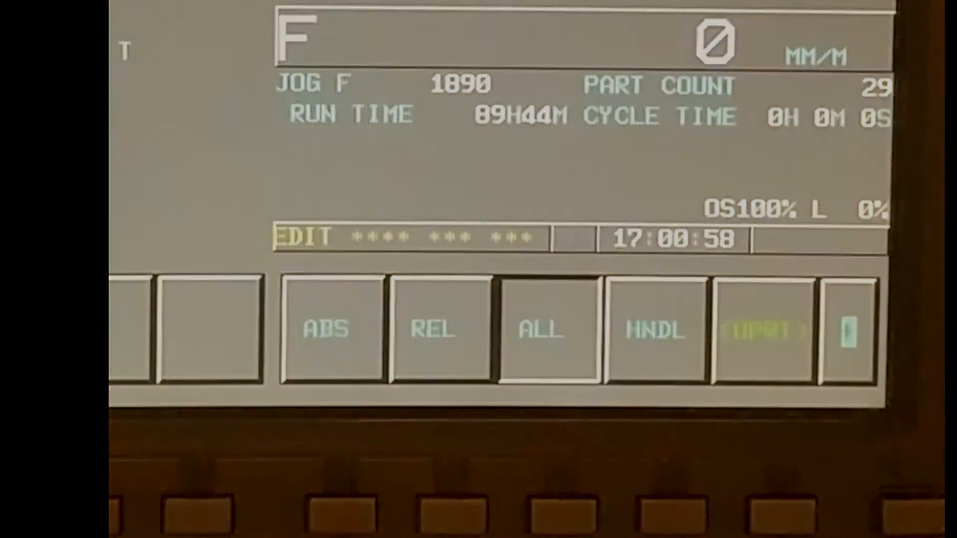
Show the Fanuc SETTING parameter page and verify ISO=1 for serial communication.
click(433, 387)
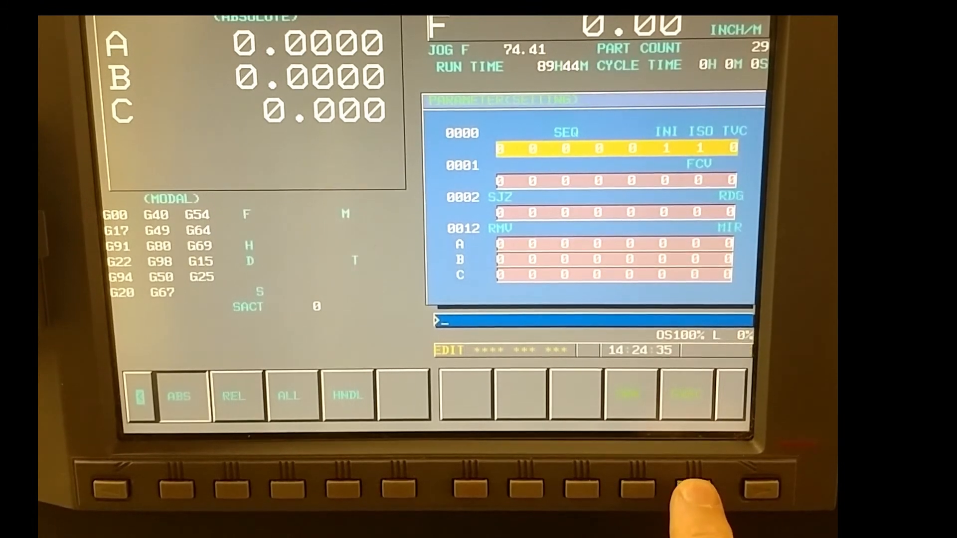
click(684, 395)
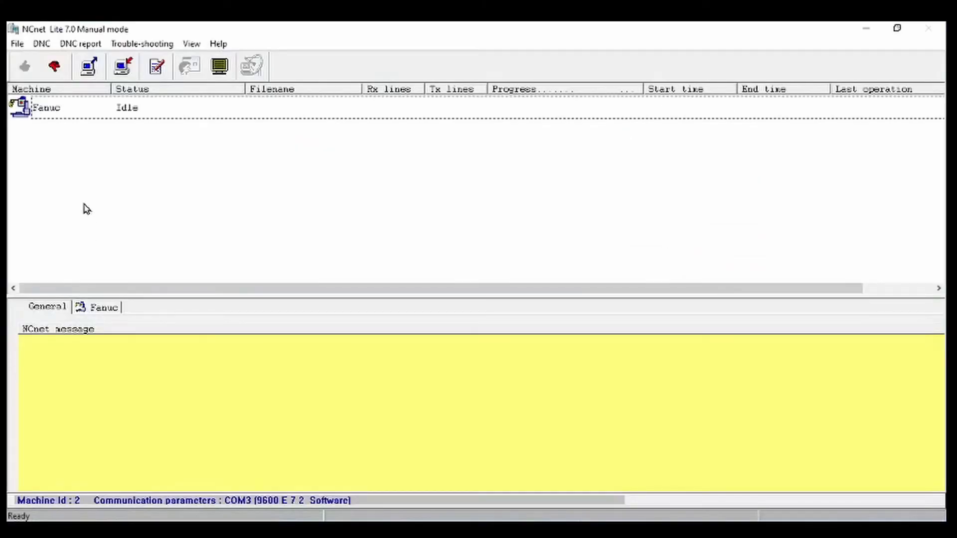
Receive a program from the Fanuc machine into a file named Test.
right_click(46, 108)
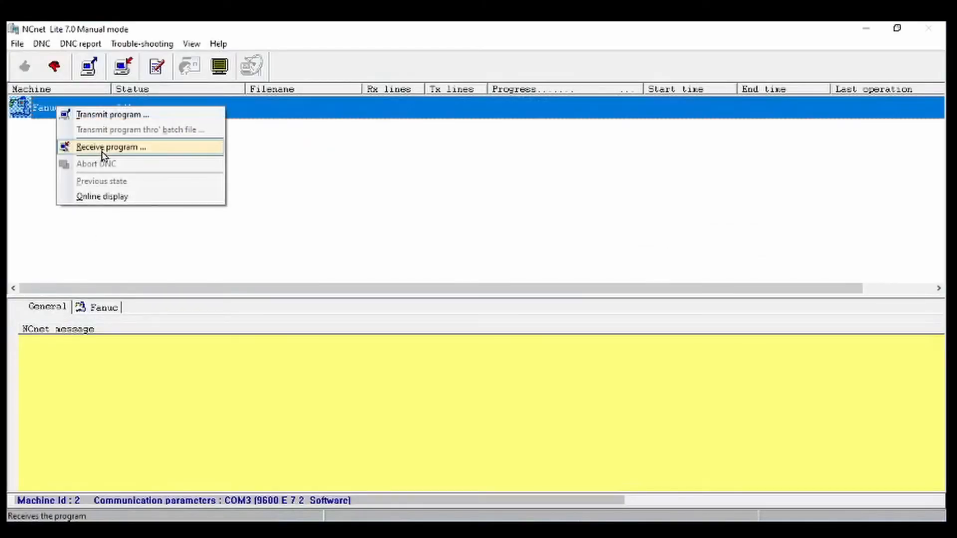
click(108, 148)
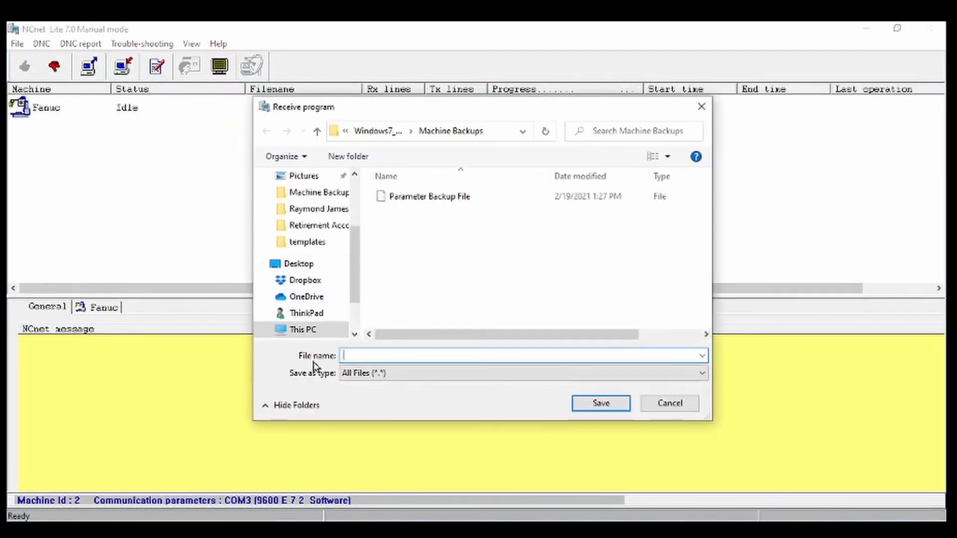
text(Test)
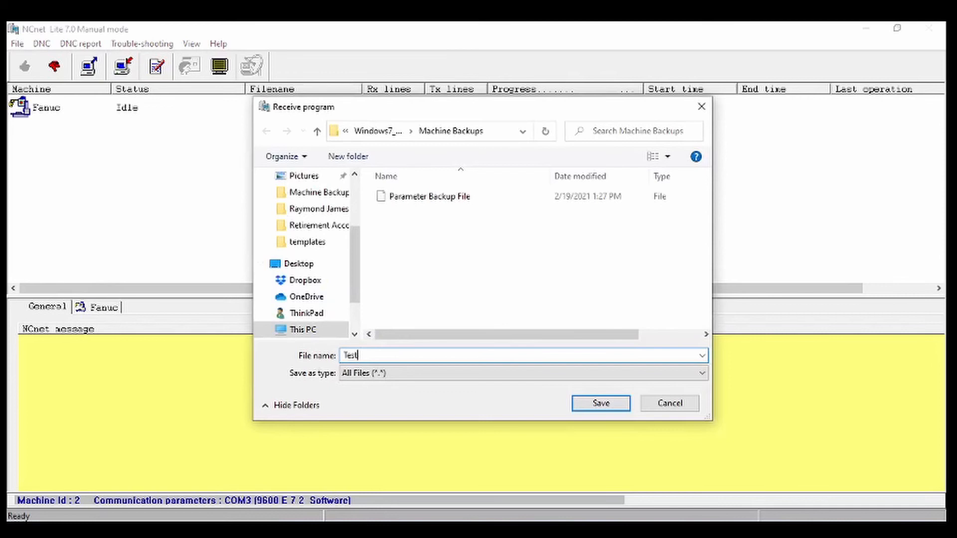
click(600, 402)
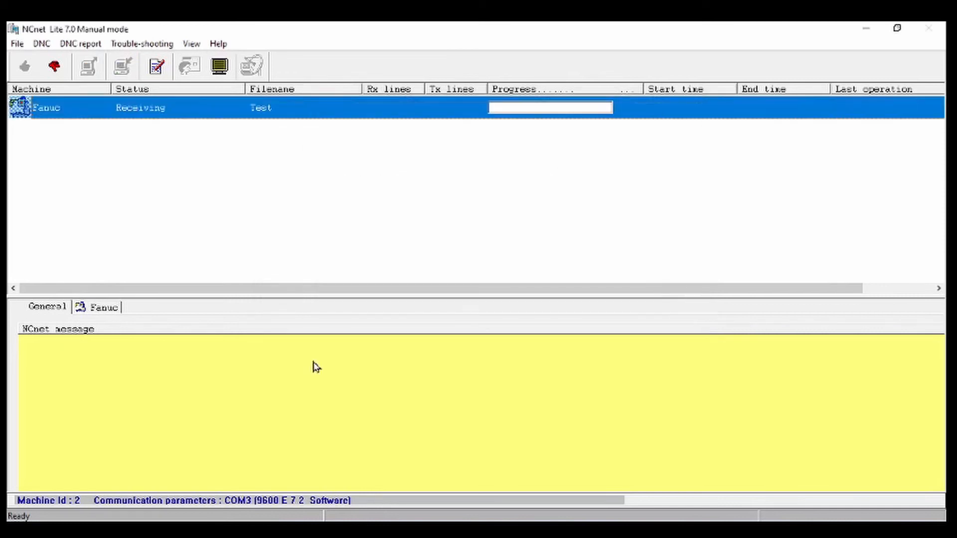
mouse_move(355, 208)
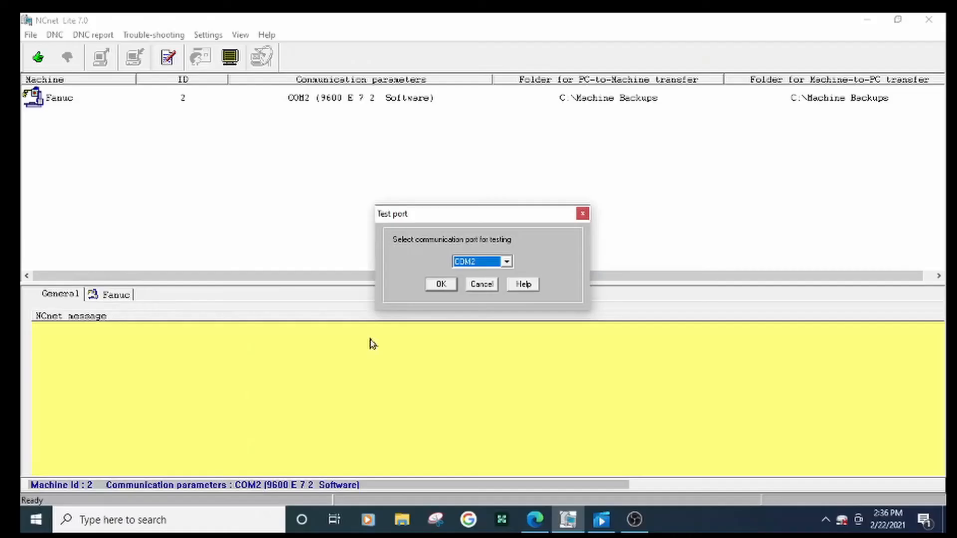
Run the COM2 loopback test to a full OK result, then start a second run.
click(439, 284)
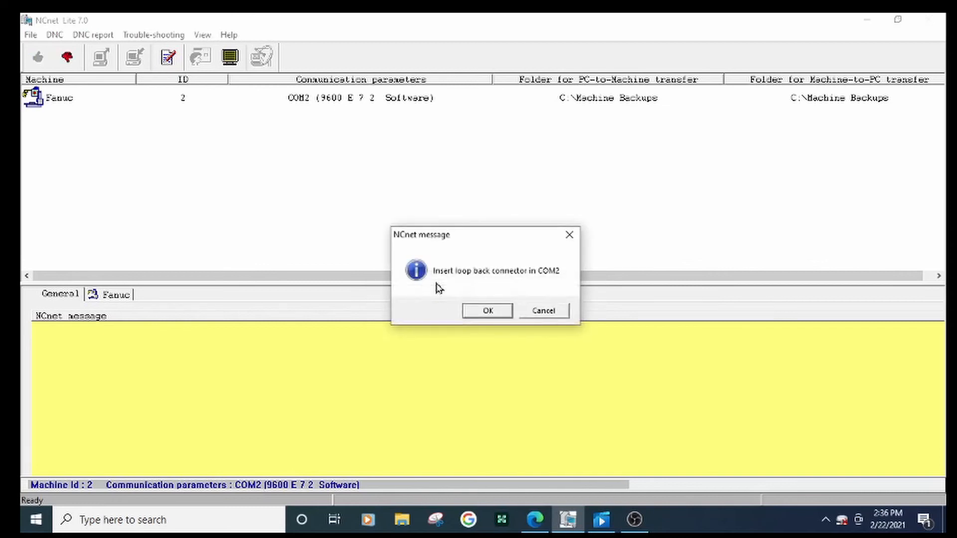
click(486, 311)
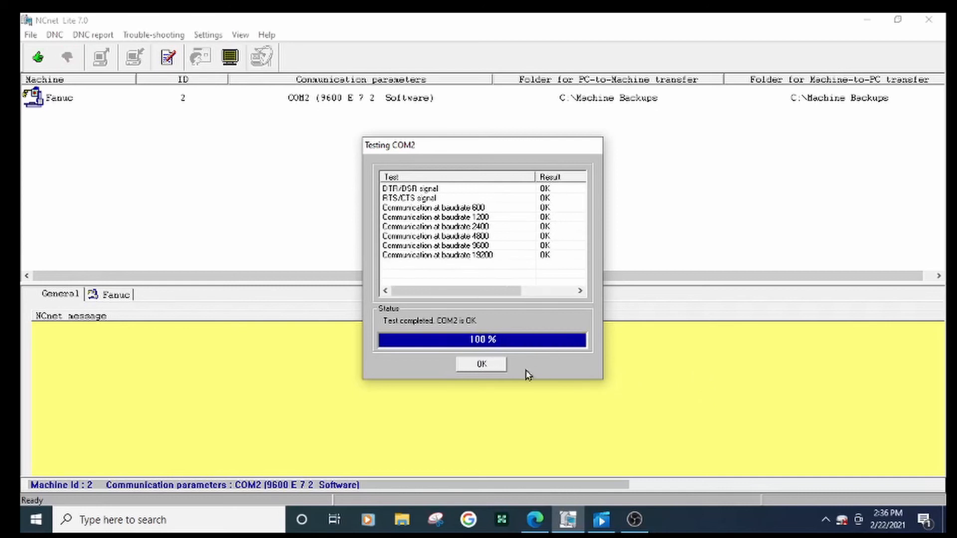
click(480, 362)
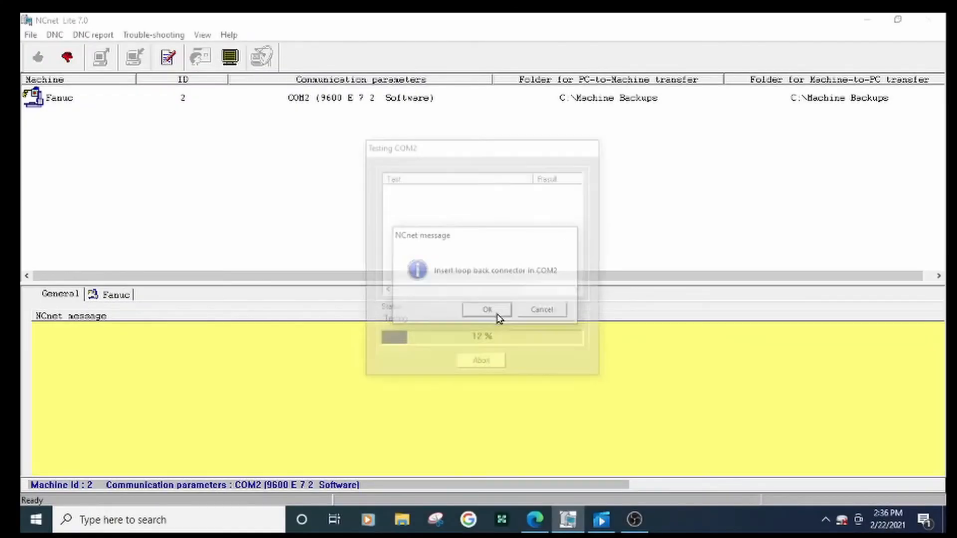
click(486, 309)
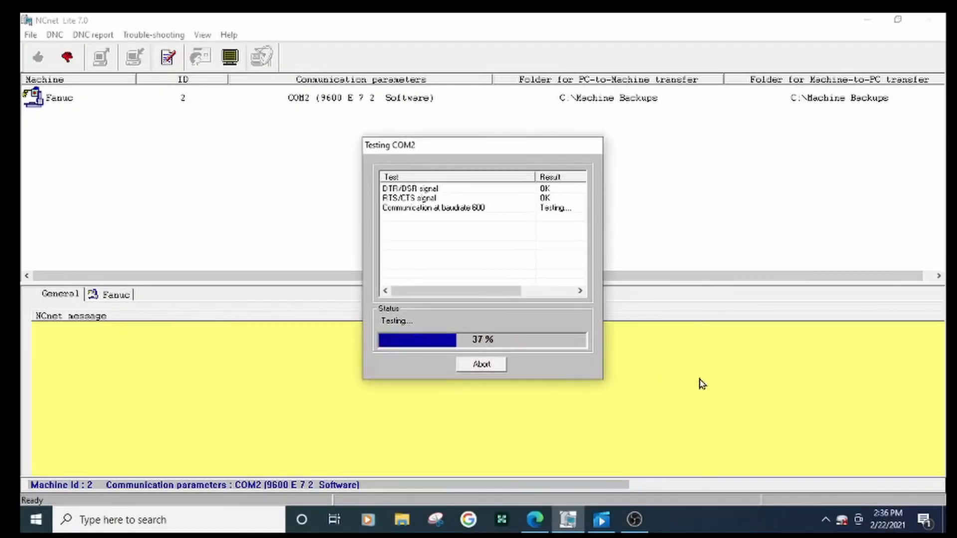